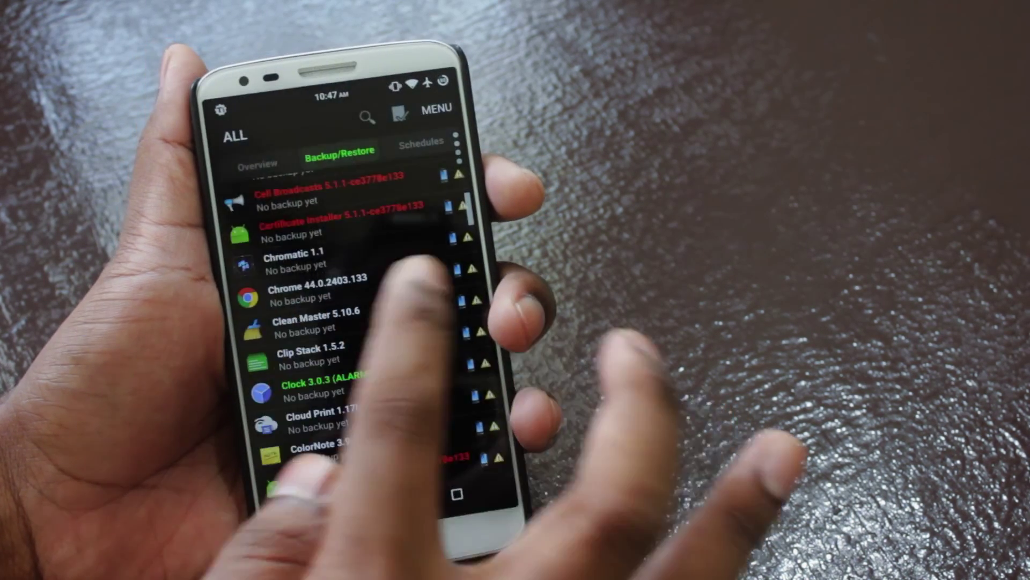
Browse Titanium Backup's schedules, then view DiskDigger's partition list with /data at 25.23 GiB as internal memory
{"action": "left_click", "coordinate": [317, 324]}
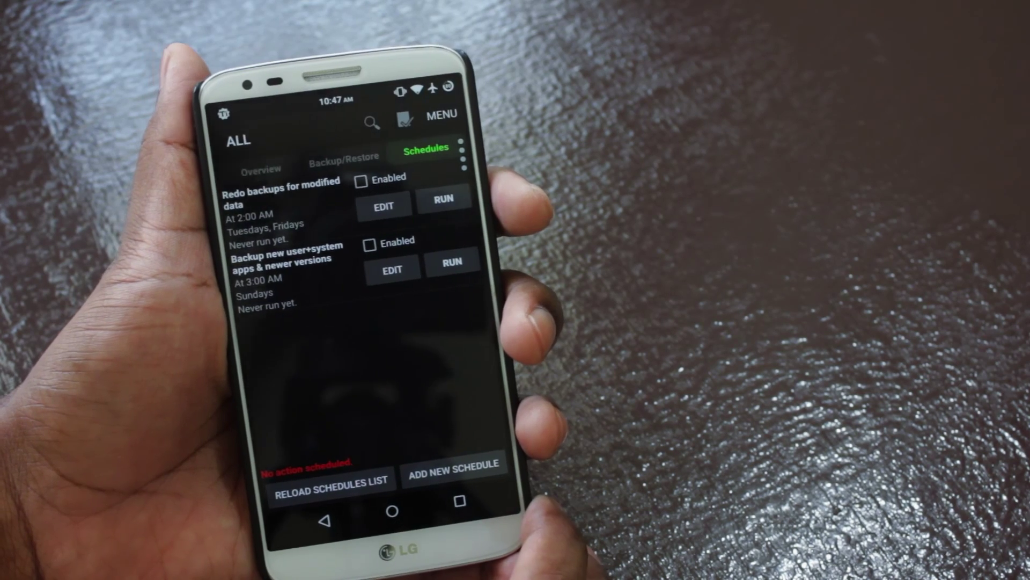
{"action": "left_click", "coordinate": [453, 479]}
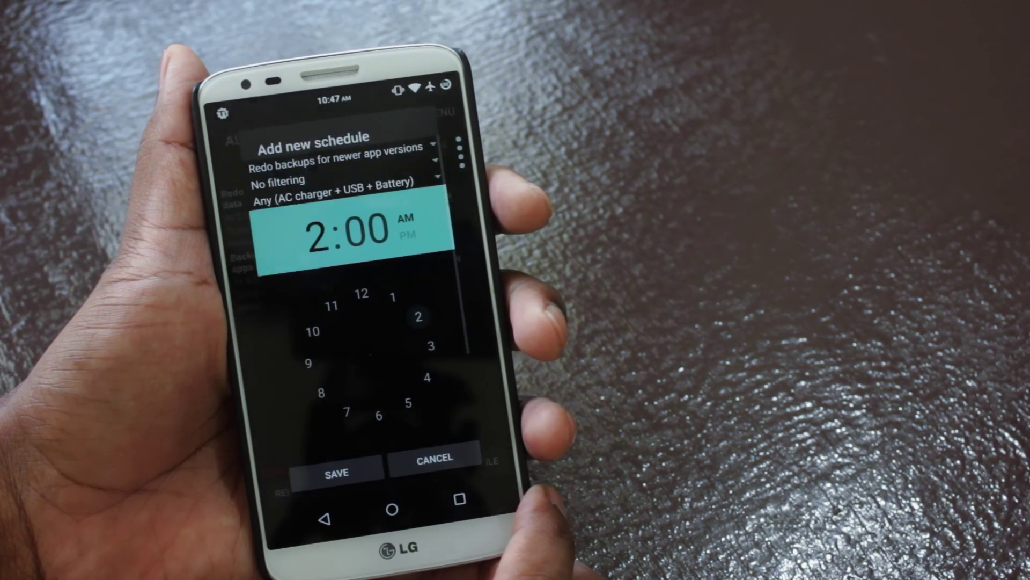
{"action": "left_click", "coordinate": [339, 472]}
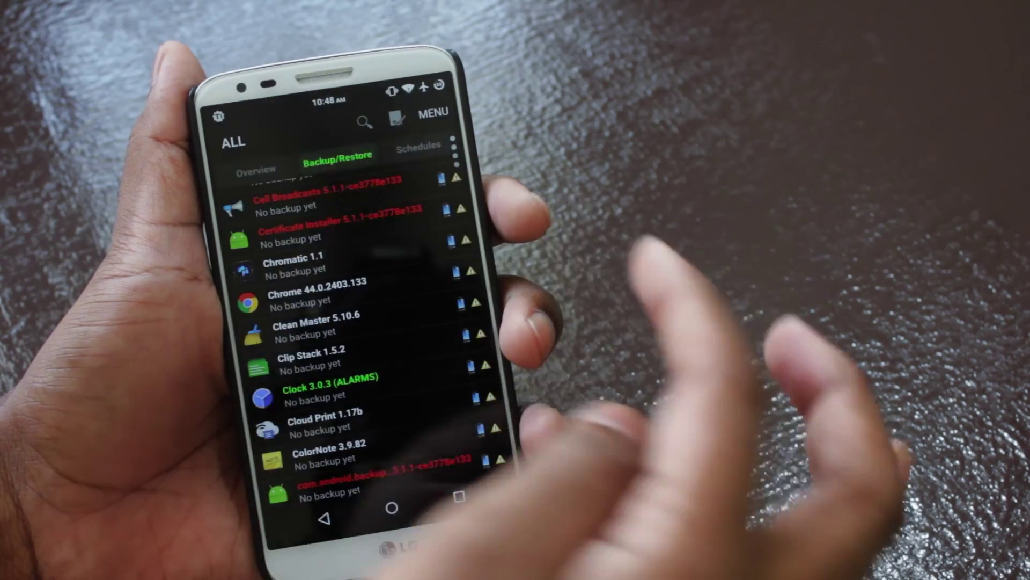
{"action": "left_click", "coordinate": [256, 167]}
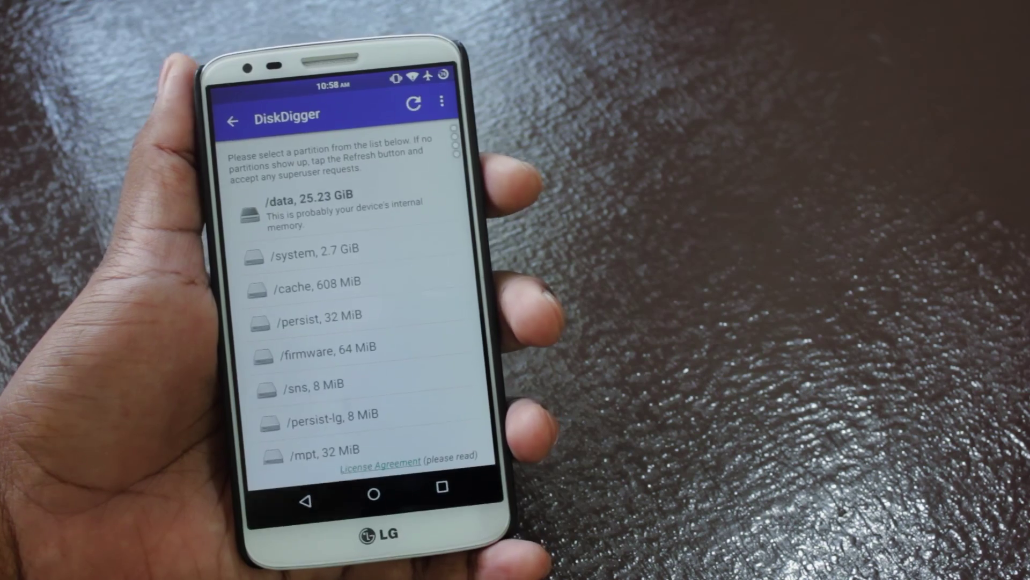
{"action": "left_click", "coordinate": [416, 102]}
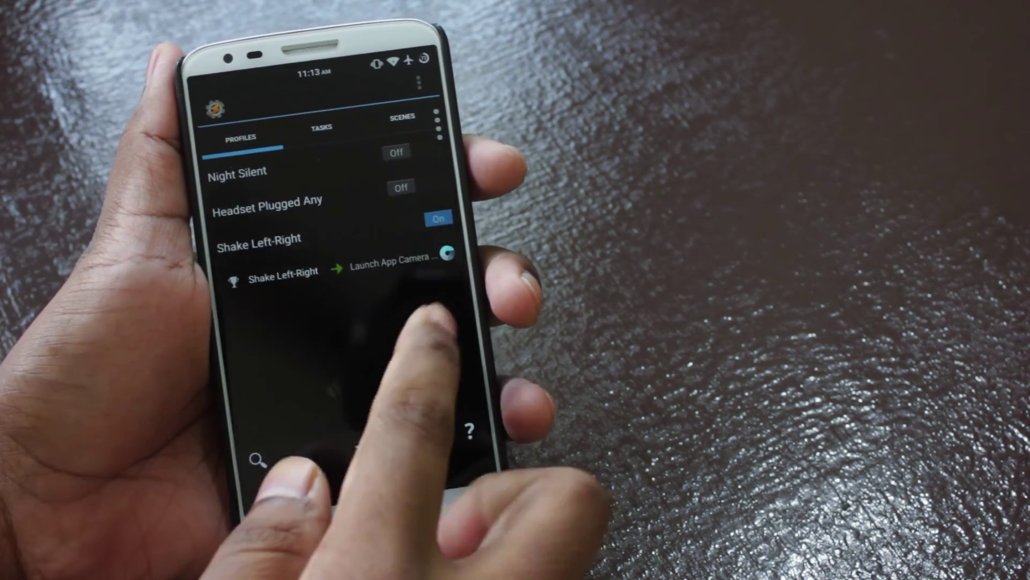
Start a new Tasker profile and choose State as its first context to reach the state categories
{"action": "left_click", "coordinate": [407, 118]}
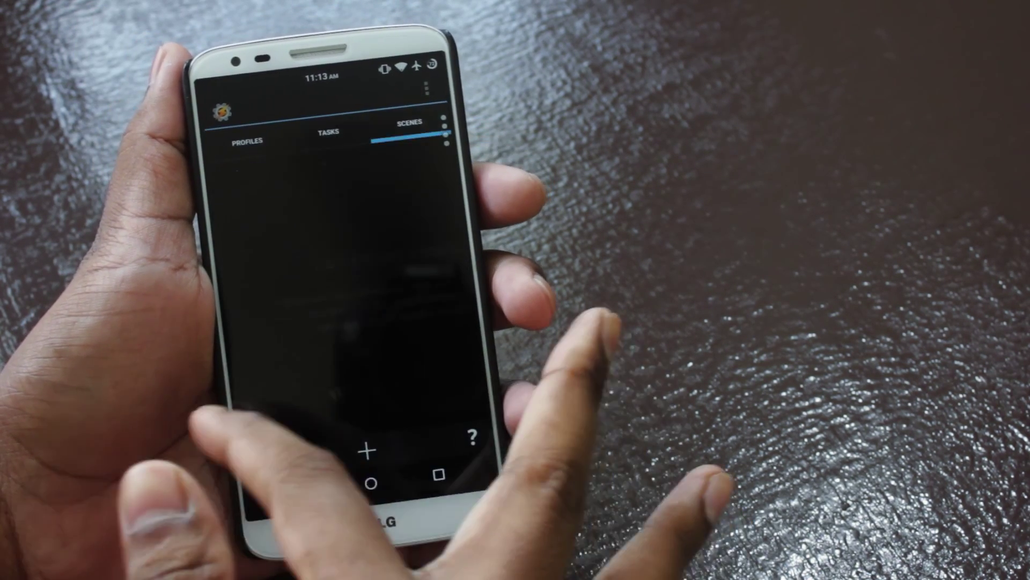
{"action": "left_click", "coordinate": [247, 140]}
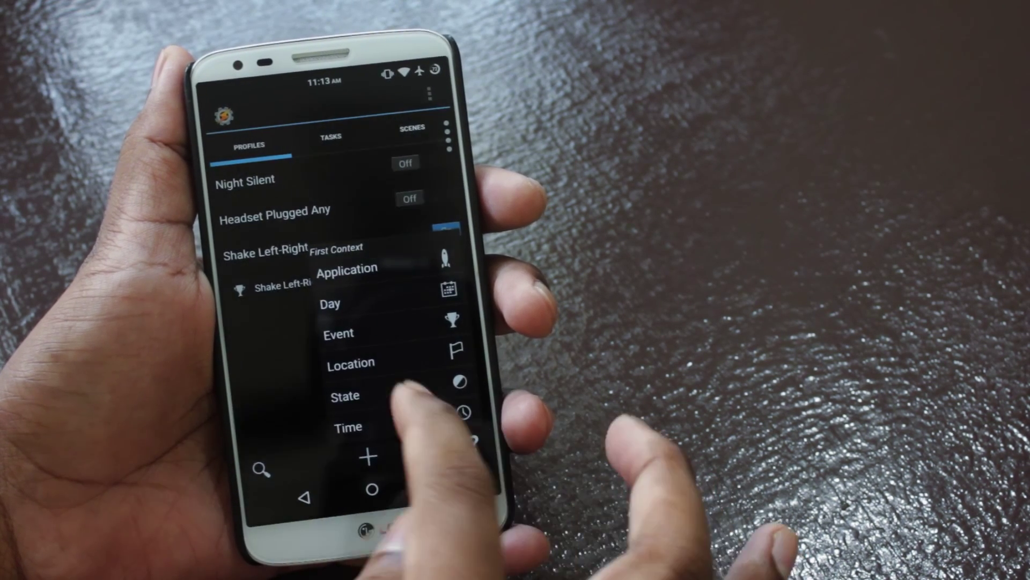
{"action": "left_click", "coordinate": [345, 395]}
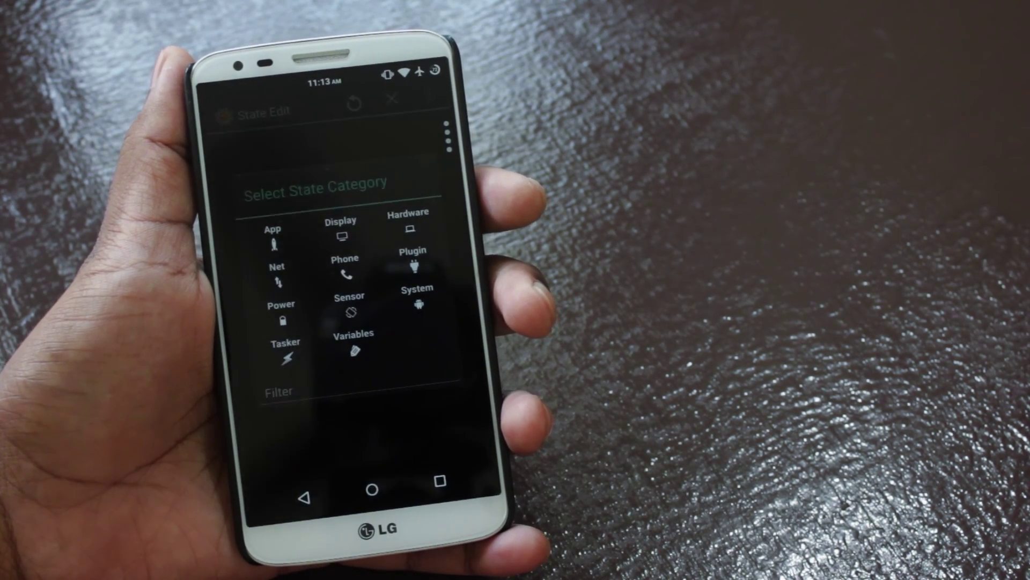